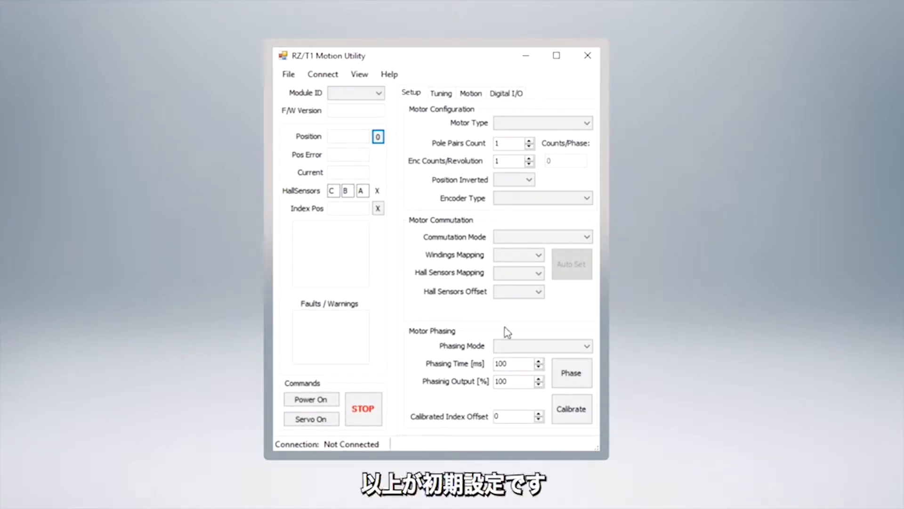
- Connect to the board over serial port COM6 so Axis 1 firmware and motor configuration load
click(519, 291)
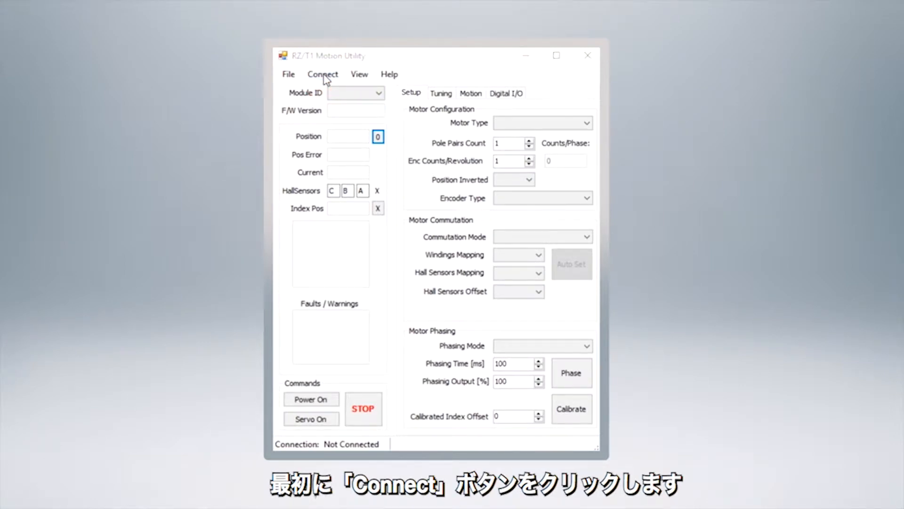
click(322, 74)
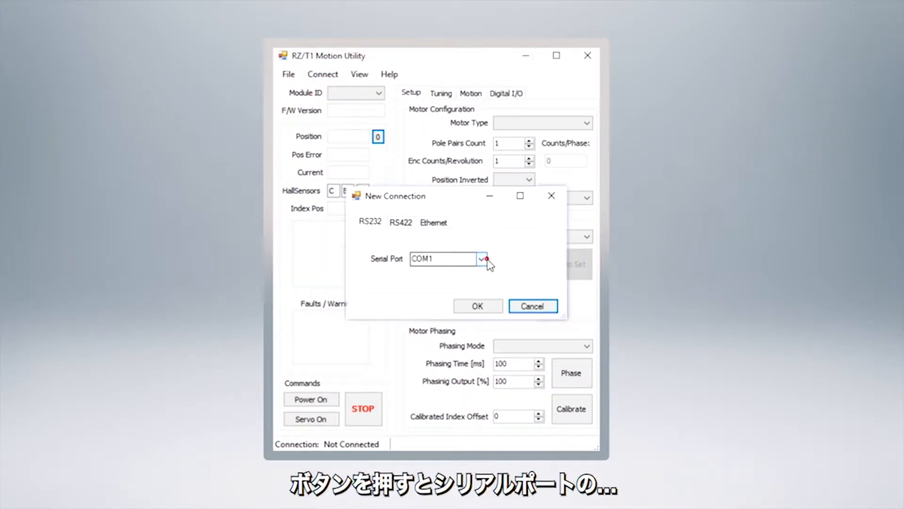
click(481, 258)
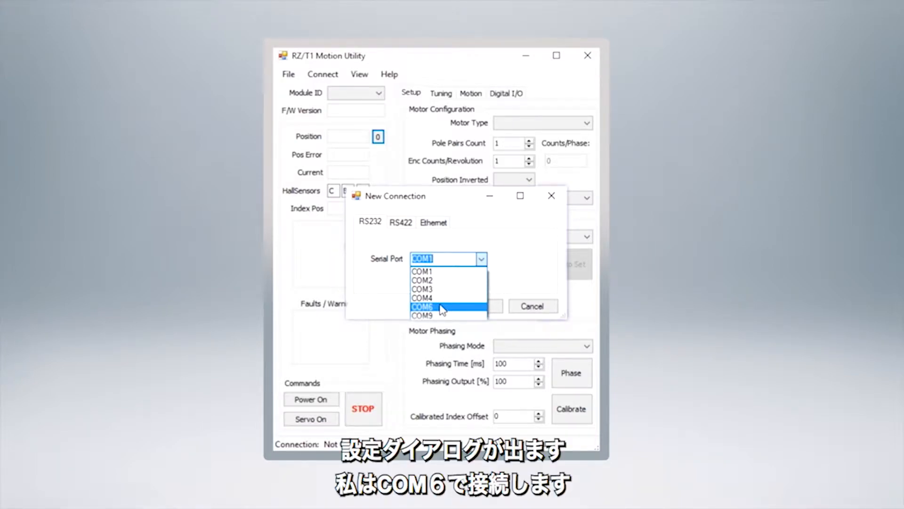
click(422, 305)
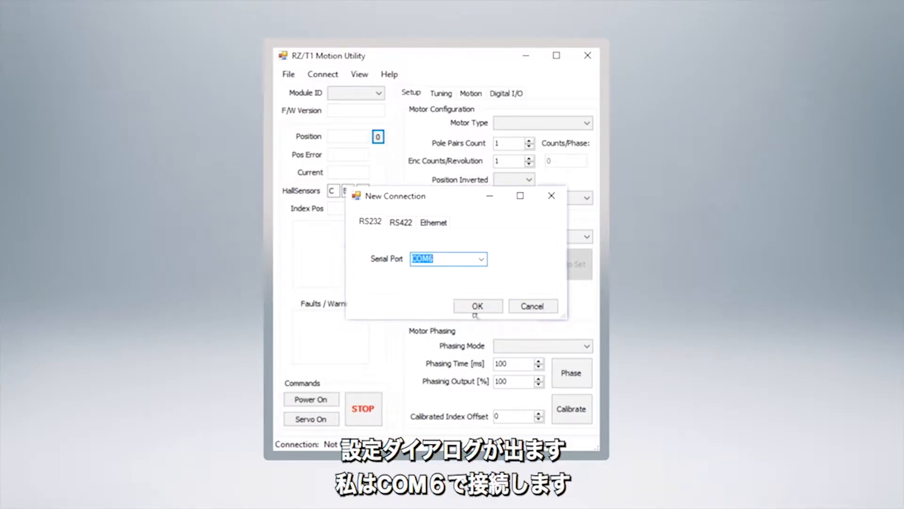
click(477, 305)
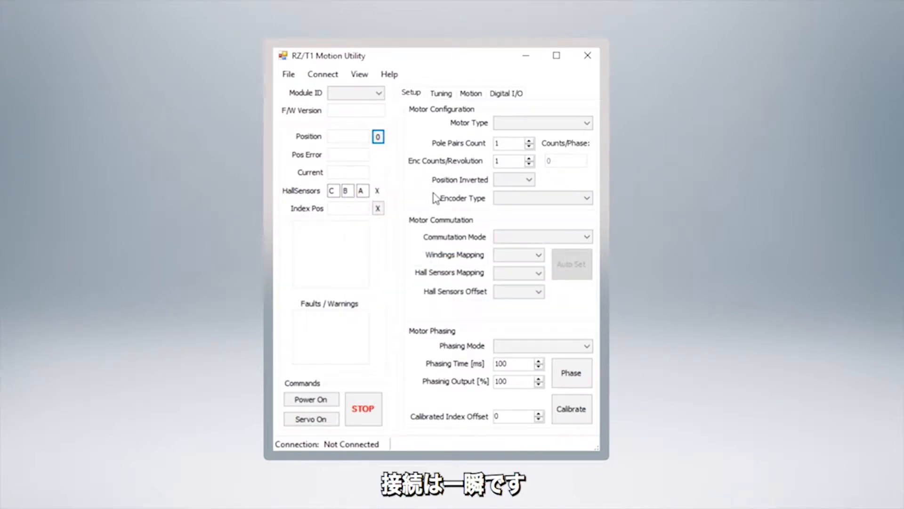
click(322, 73)
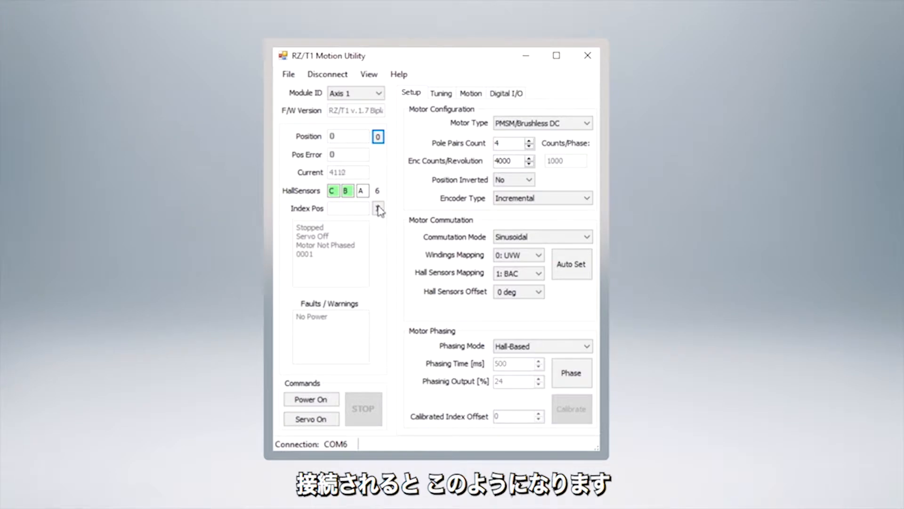
- Disconnect, then attempt a connection on COM3 and dismiss the inaccessible-port error
click(327, 73)
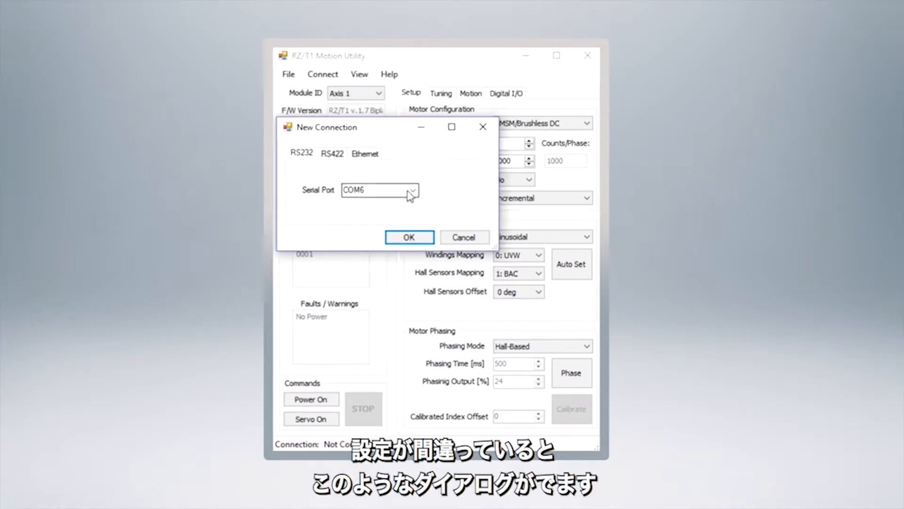
click(409, 238)
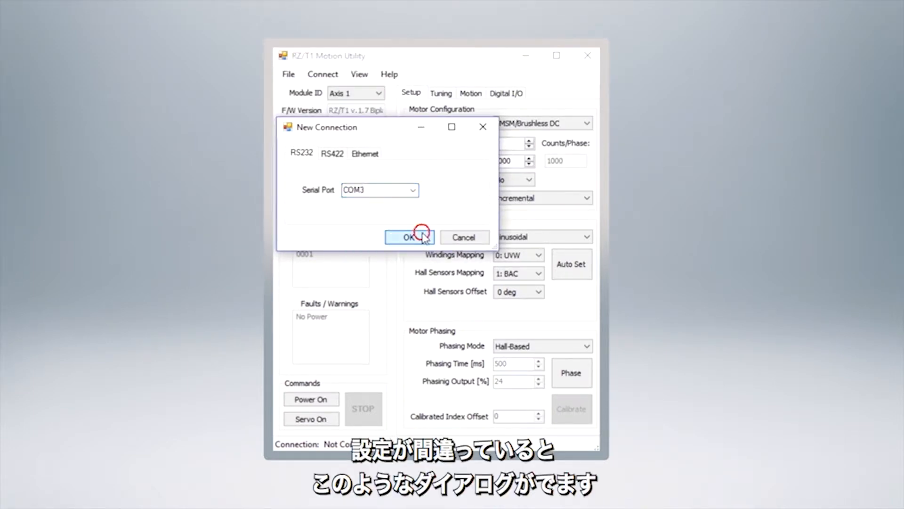
click(409, 237)
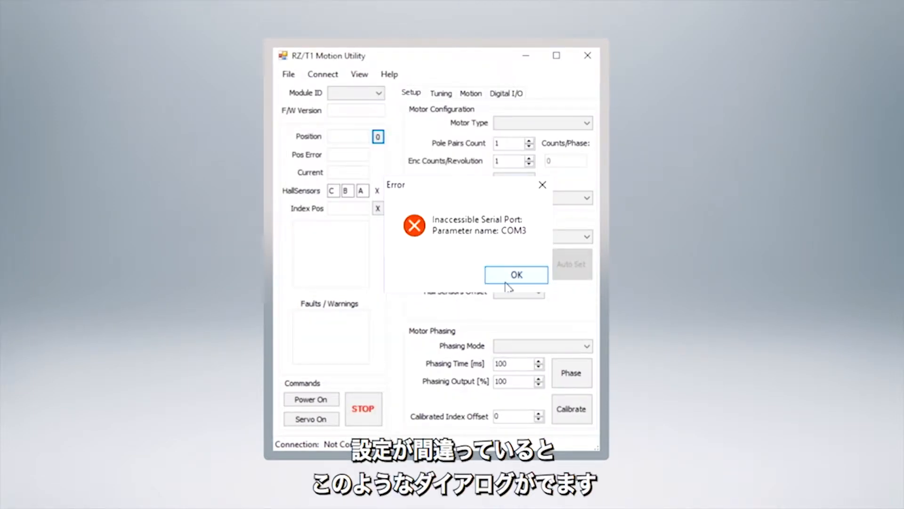
click(515, 274)
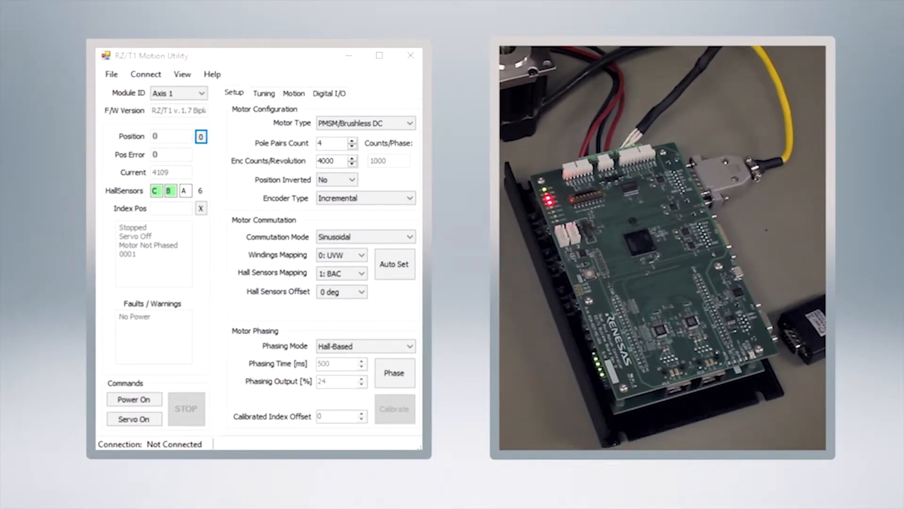
- Retry the connection on COM6 and dismiss the 'Failed to connect' message
click(145, 74)
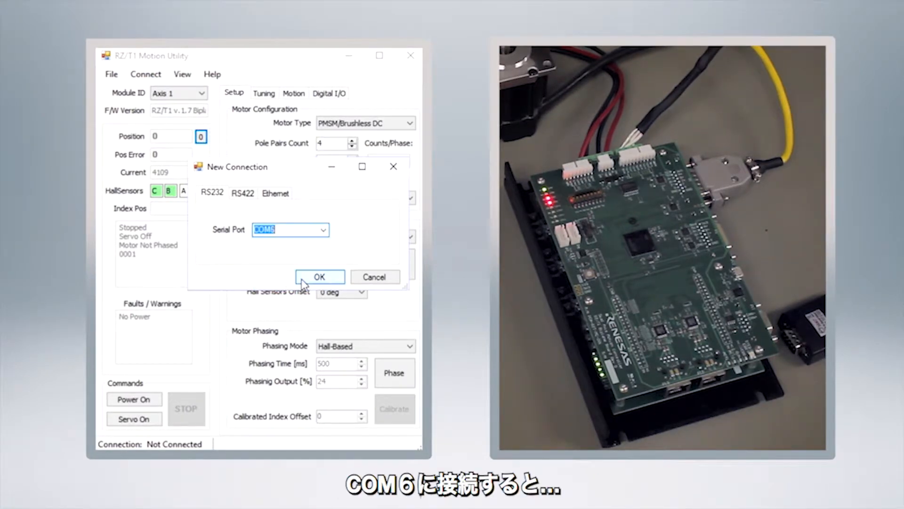
click(320, 277)
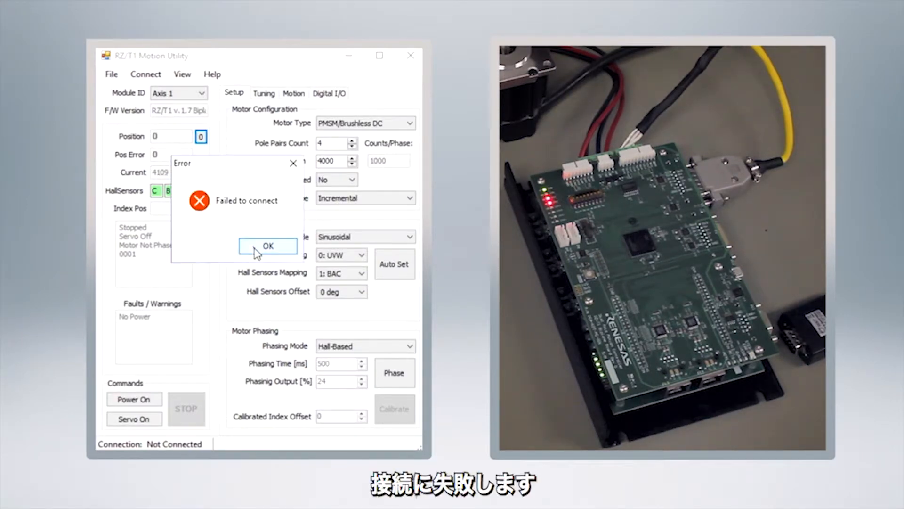
click(267, 246)
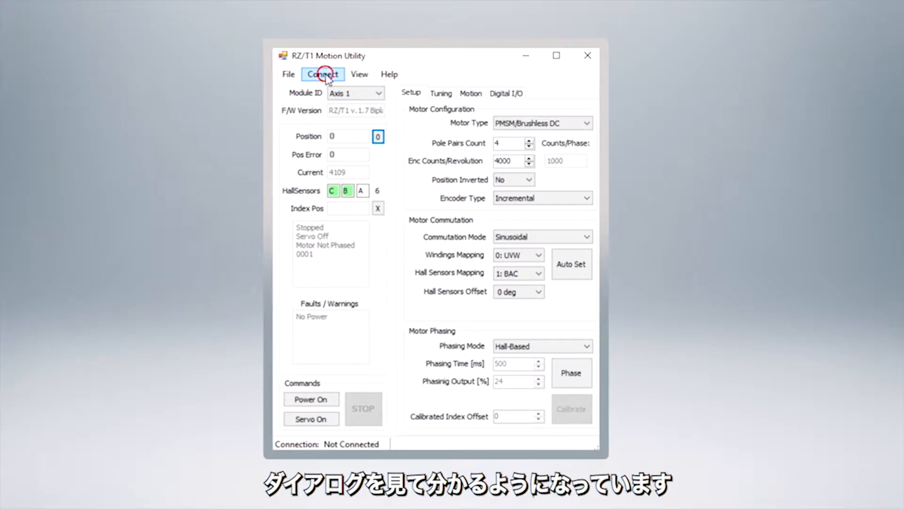
- Reconnect on COM6 so live position, current and Hall sensor readings appear
click(322, 74)
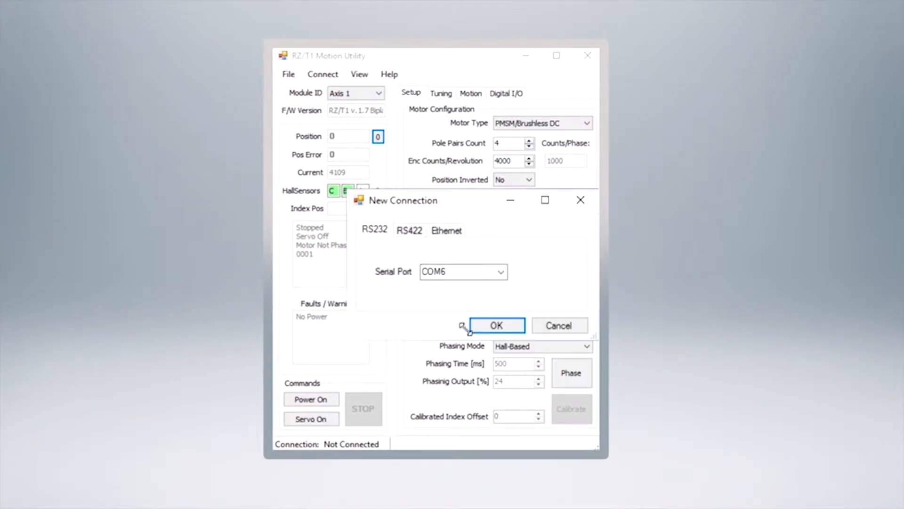
click(497, 325)
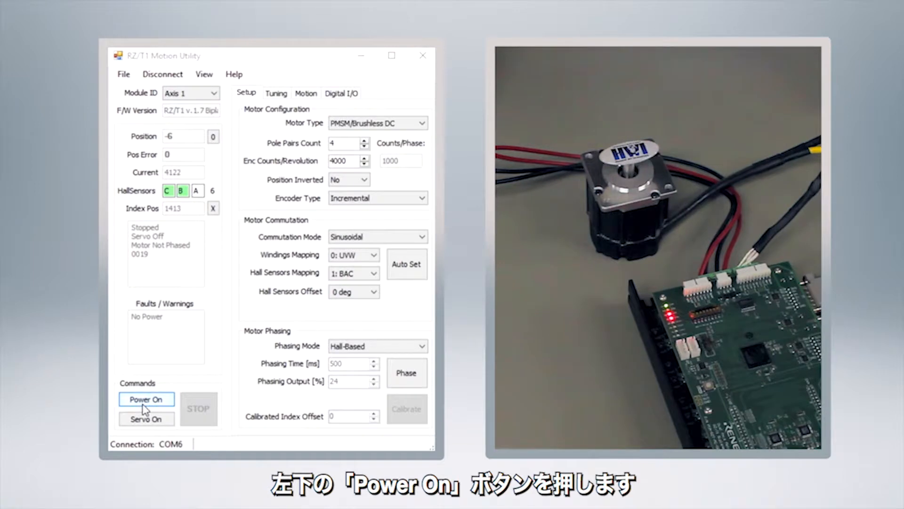
- Cycle the motor drive power on, off and on again, clearing the No Power fault
click(146, 399)
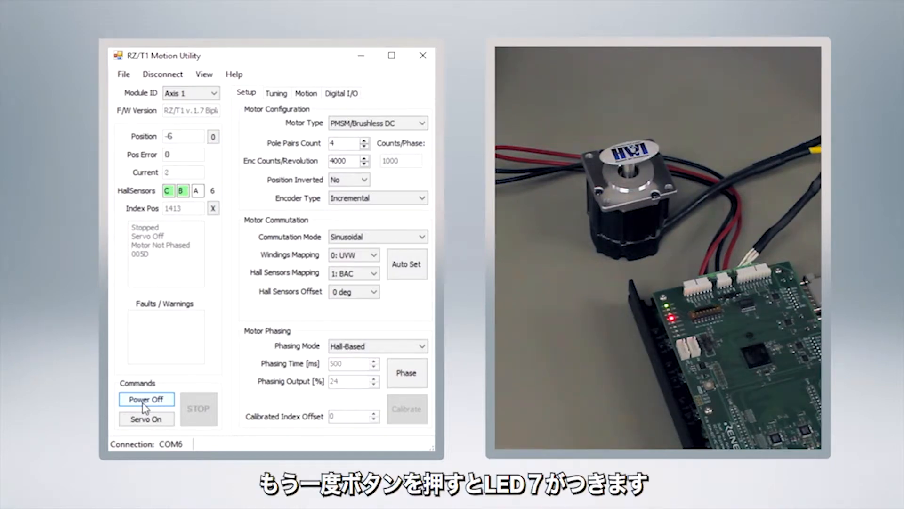
click(147, 399)
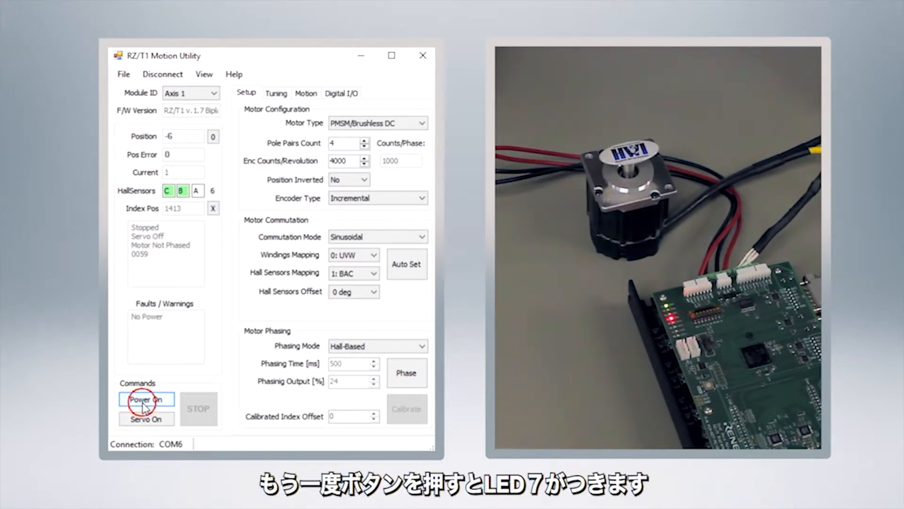
click(146, 399)
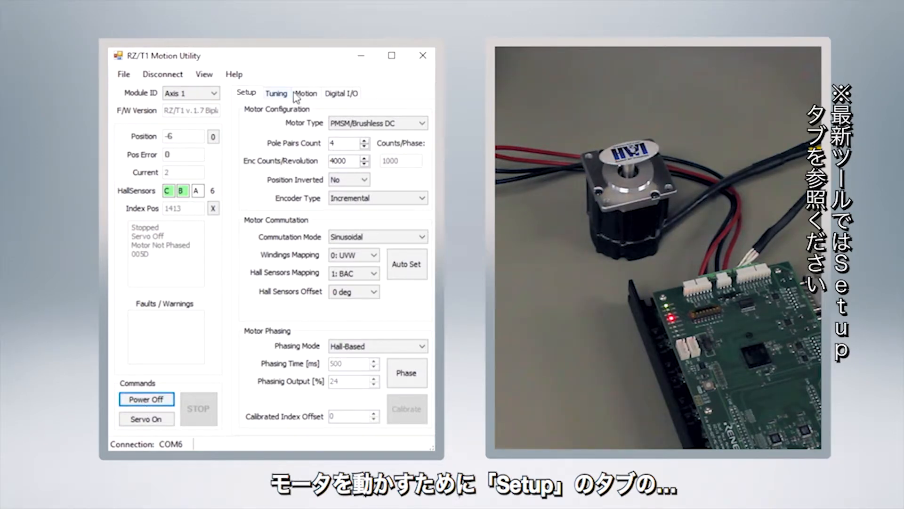
- Jog the motor forward then in reverse at 5% open-loop voltage, then start raising the voltage
click(306, 93)
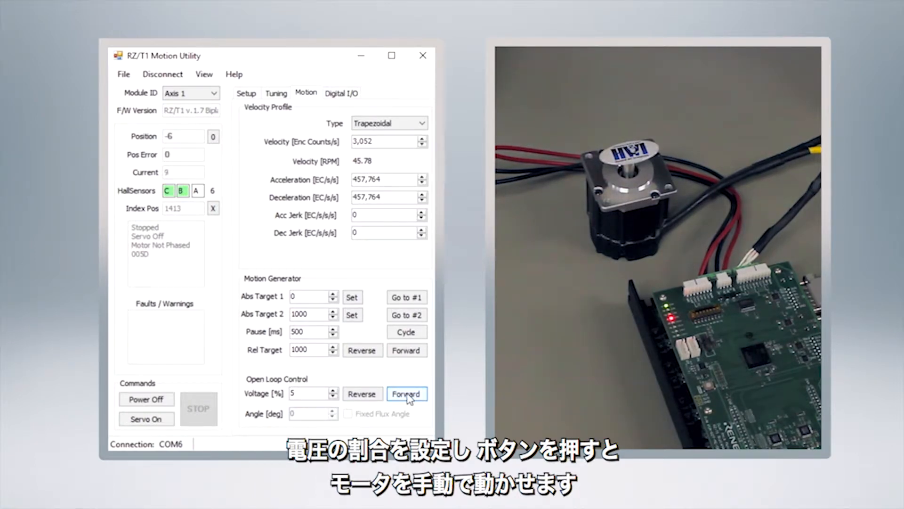
click(407, 394)
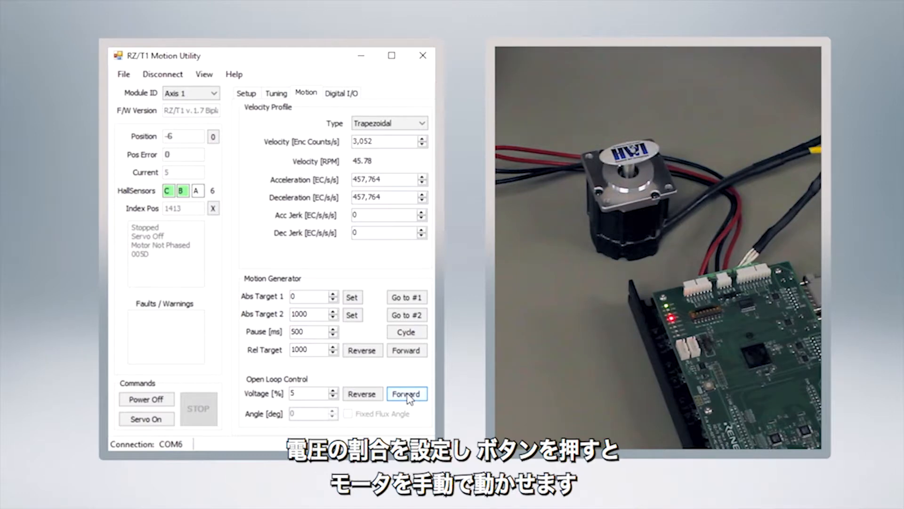
click(407, 394)
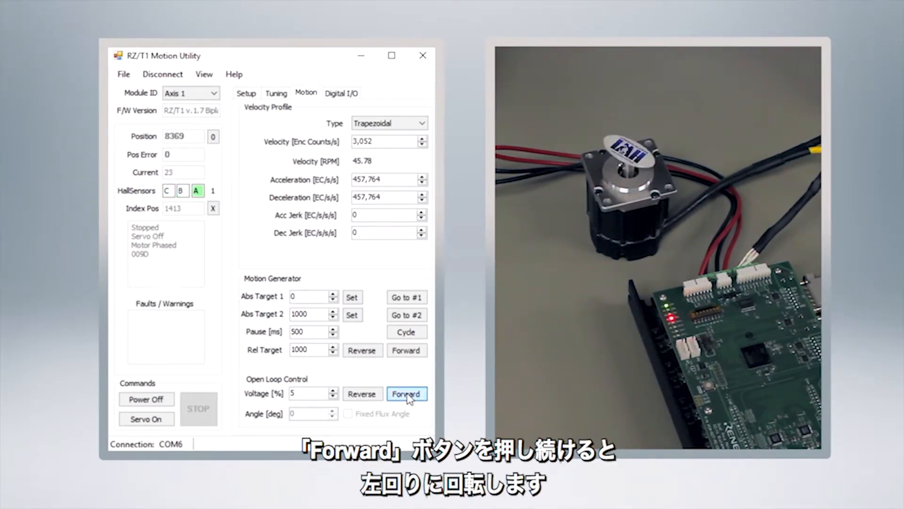
click(362, 394)
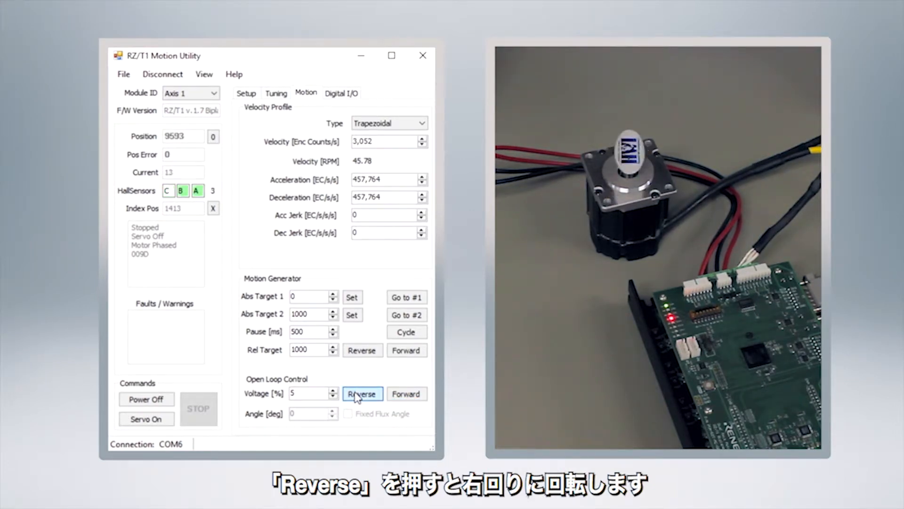
click(361, 394)
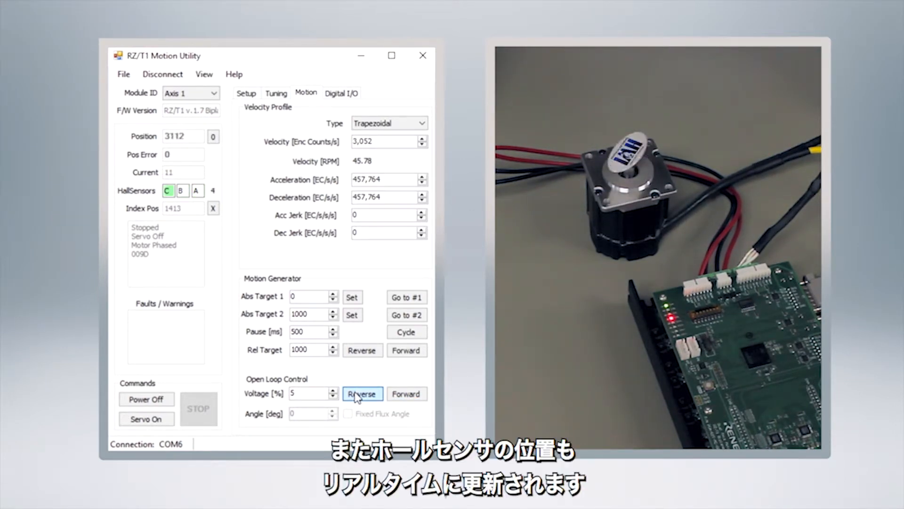
click(362, 394)
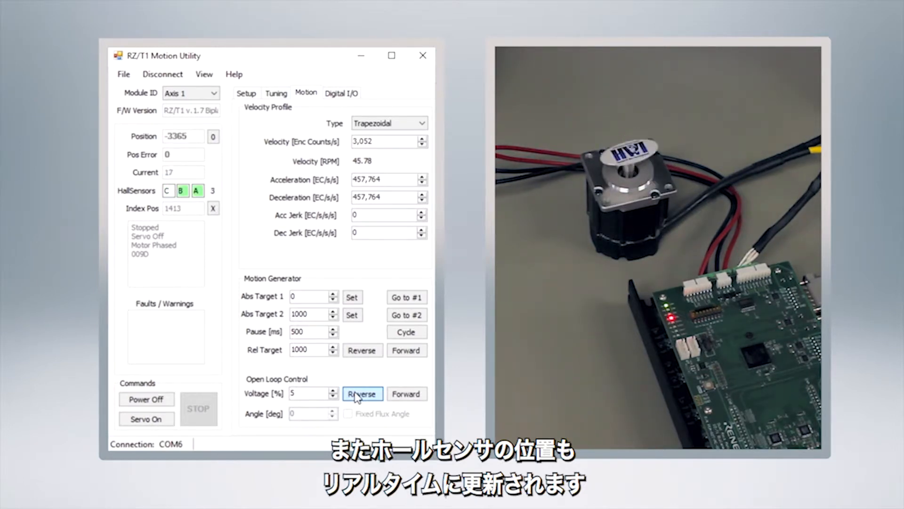
click(362, 393)
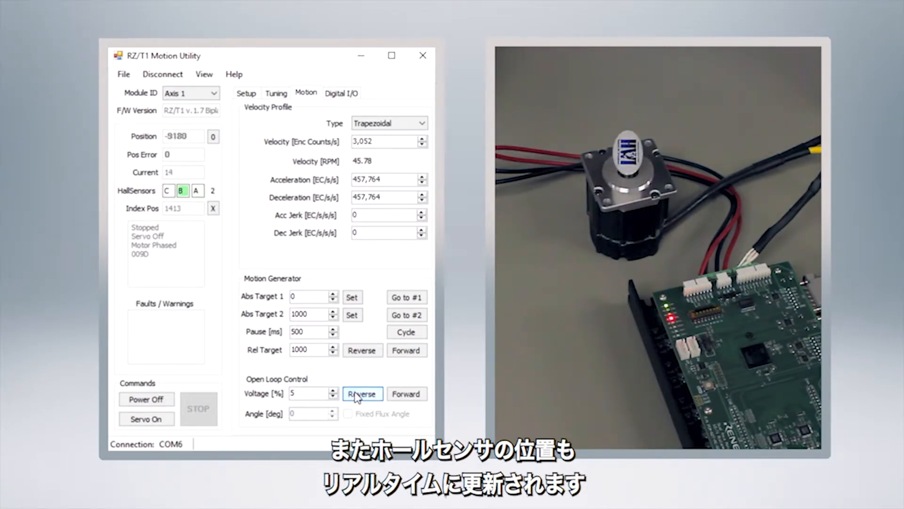
click(407, 393)
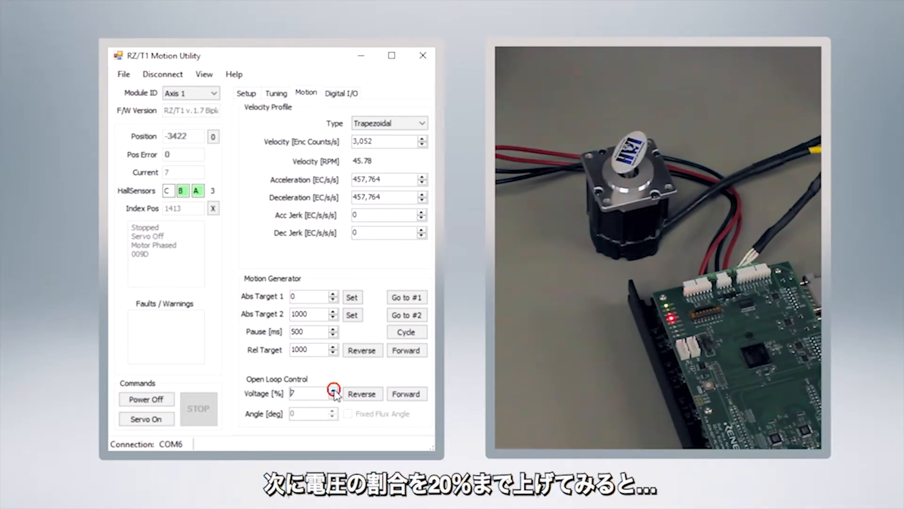
- Raise open-loop voltage to 20% and jog the motor forward, then repeatedly in reverse
click(333, 390)
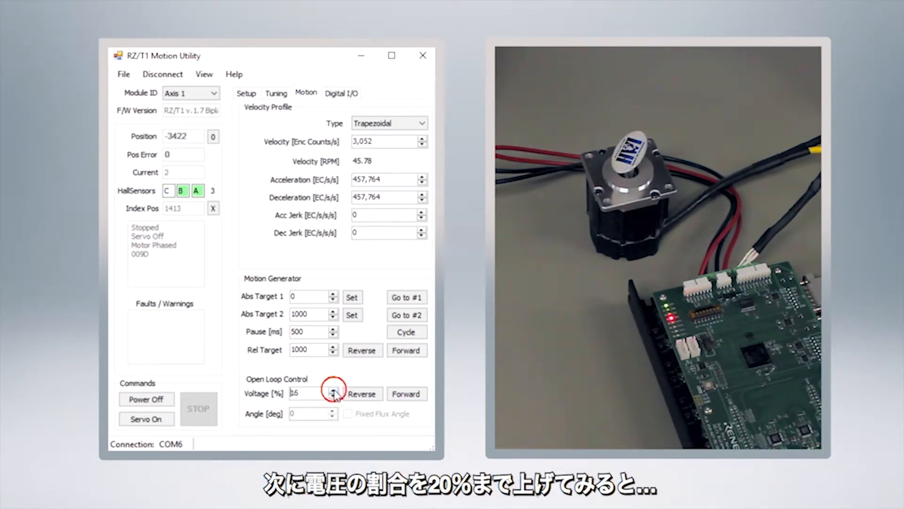
click(407, 394)
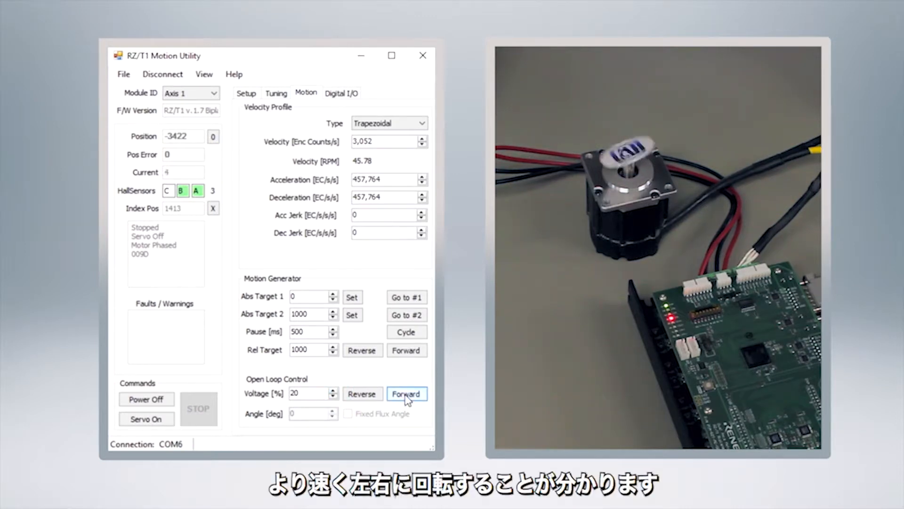
click(362, 394)
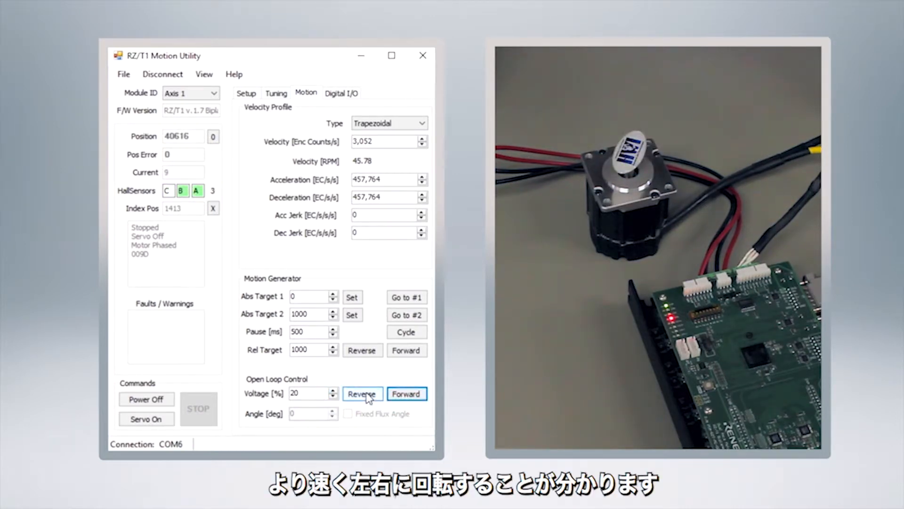
click(361, 394)
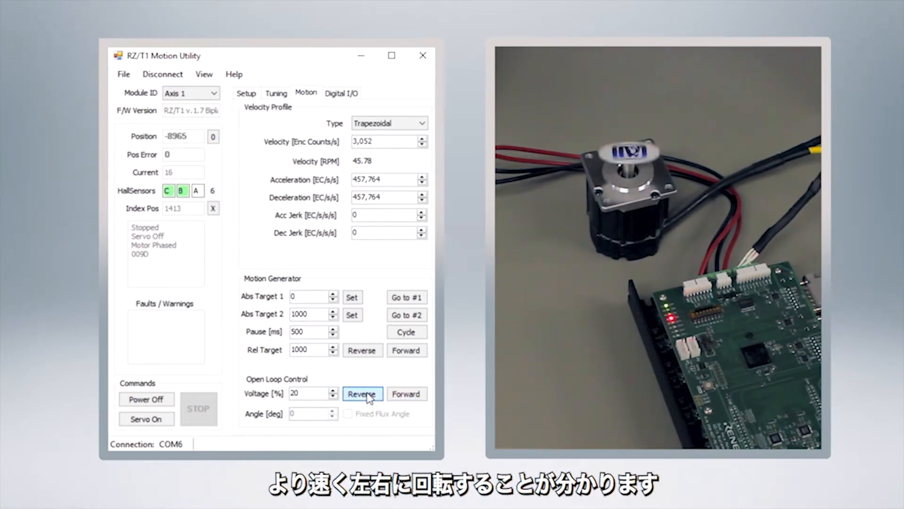
click(362, 394)
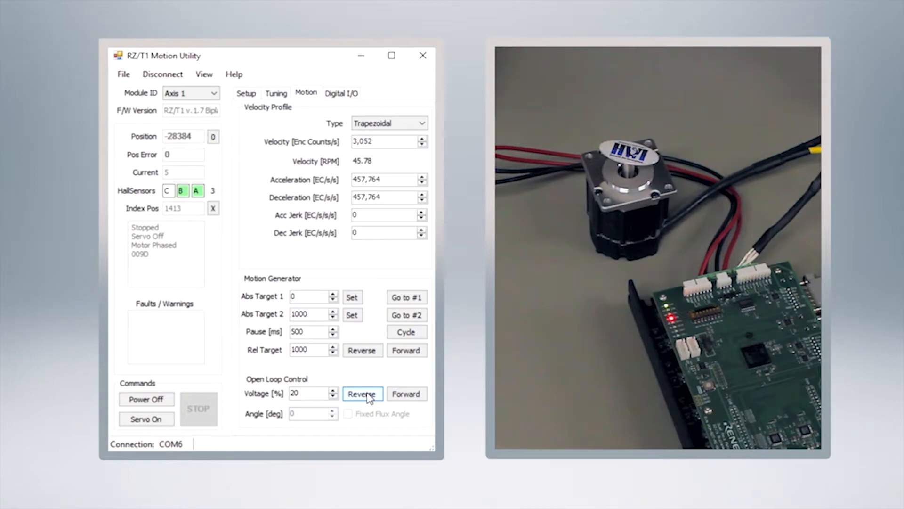
click(361, 394)
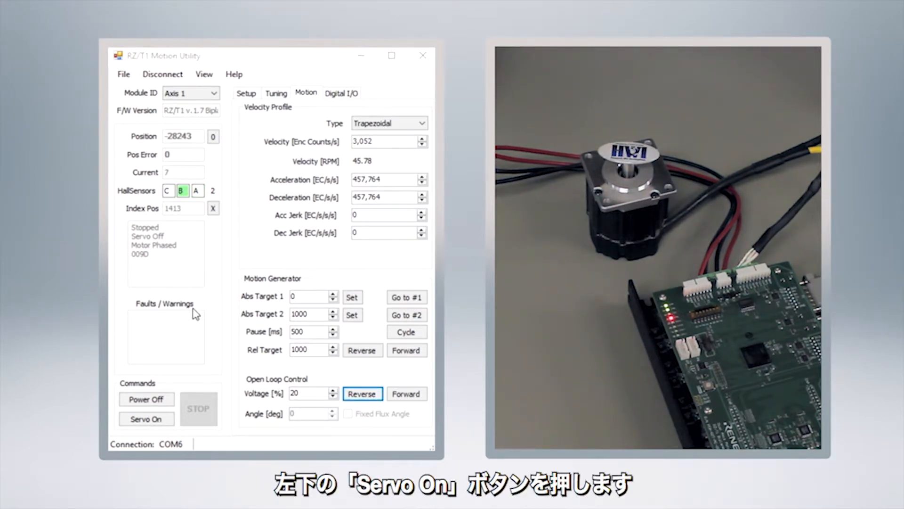
- Enable the servo so the motor is held under closed-loop control
click(146, 419)
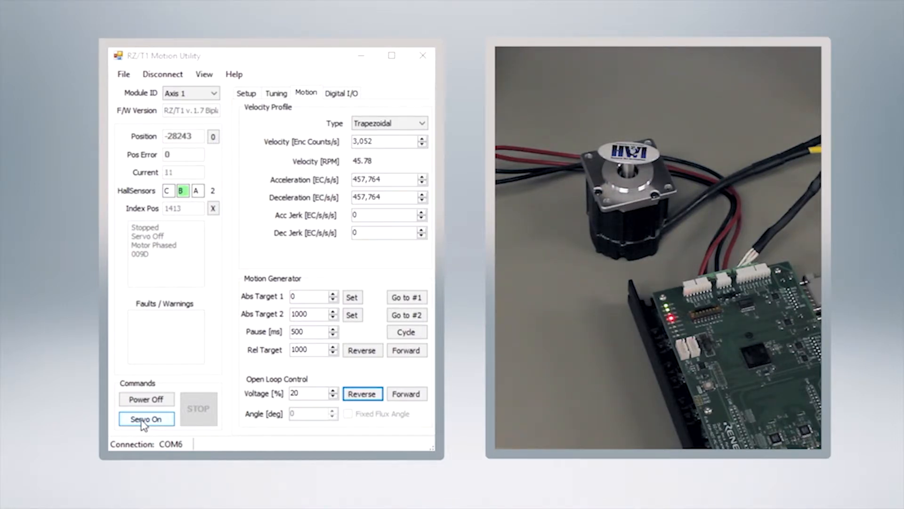
click(146, 418)
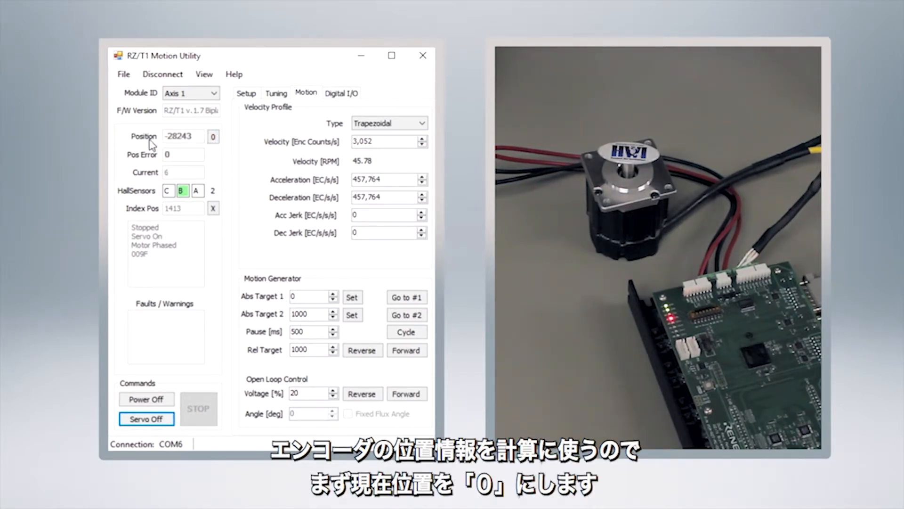
- Zero the encoder position reading so it shows 0
click(212, 137)
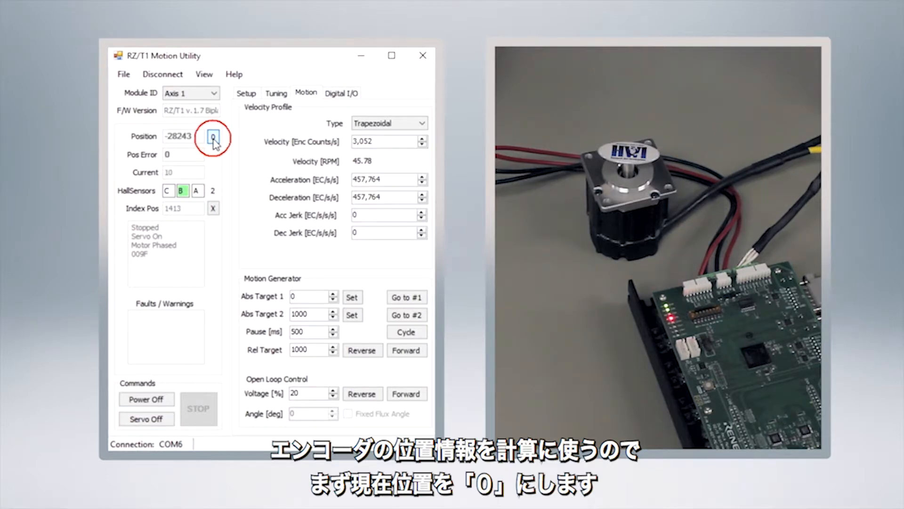
click(213, 138)
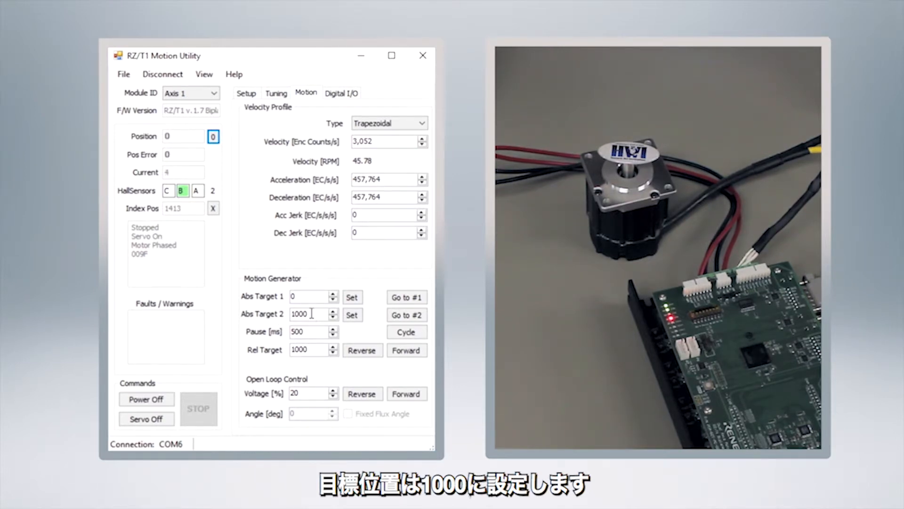
- Move the motor to Abs Target 2 (1000), then return it to target 1 at position 0
click(406, 314)
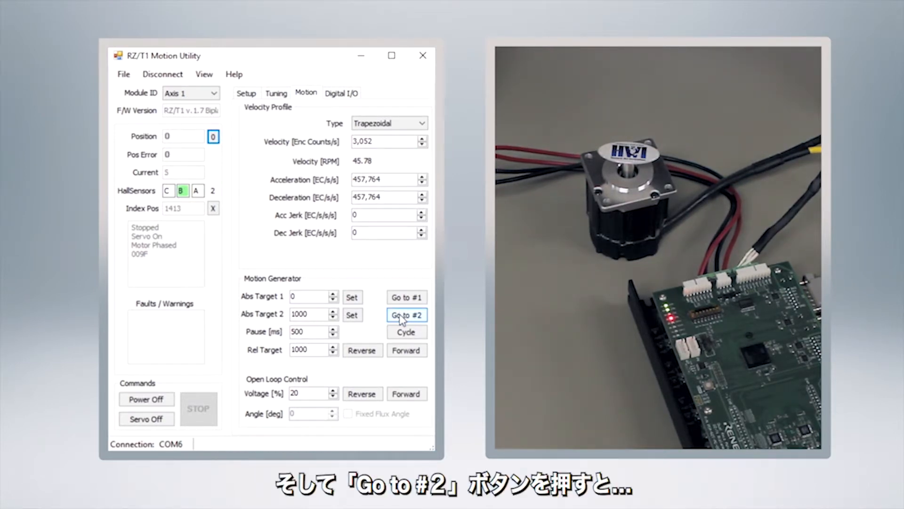
click(407, 315)
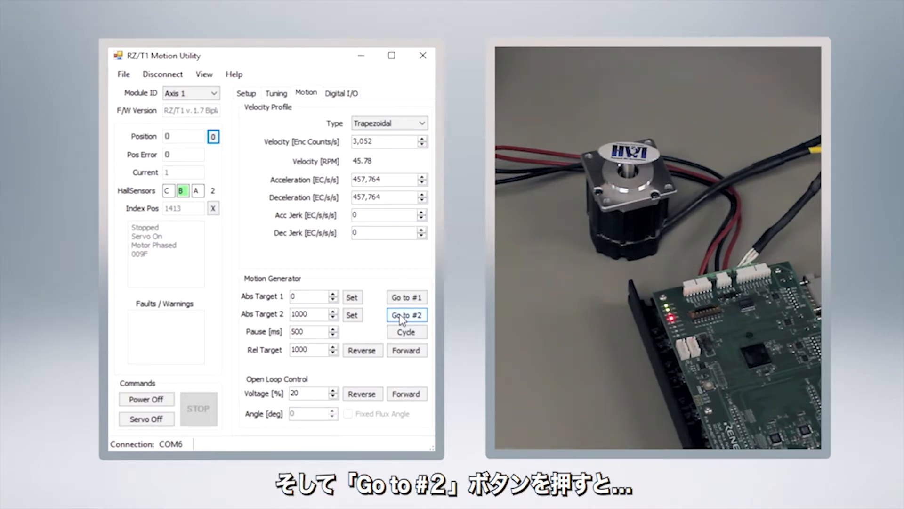
click(406, 315)
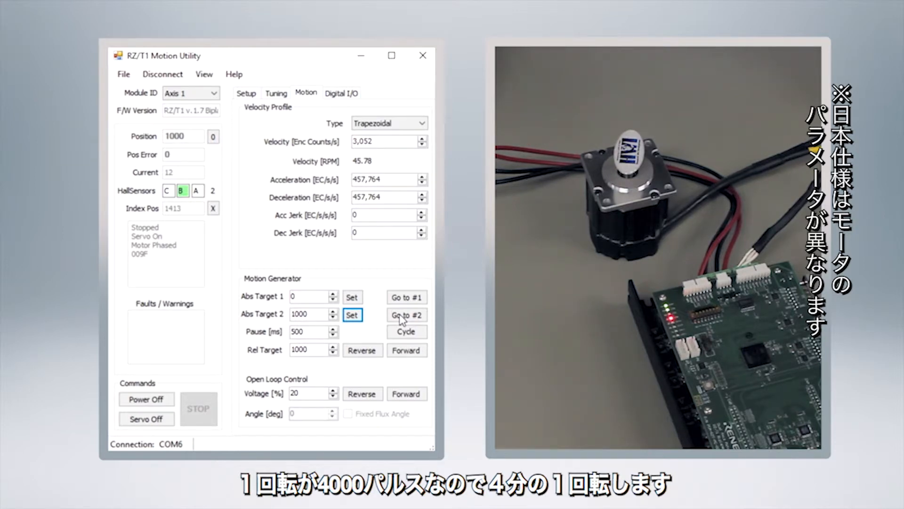
click(406, 314)
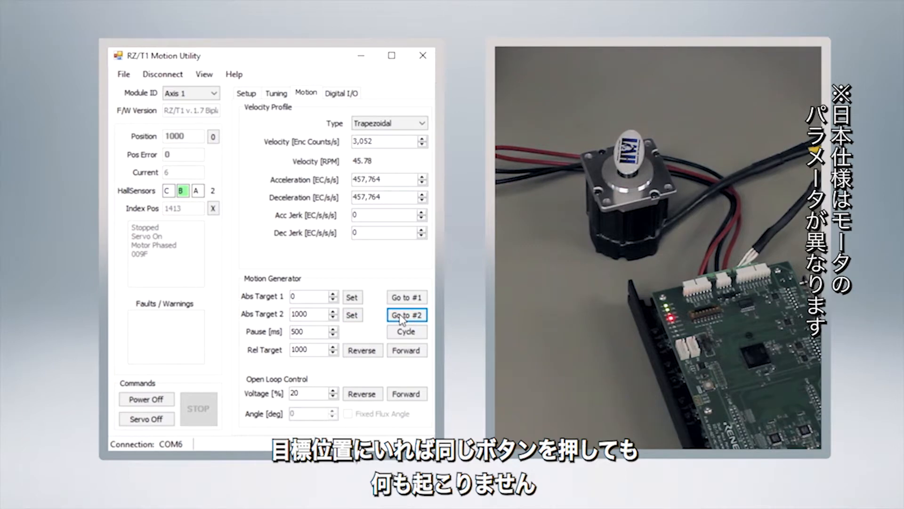
click(406, 297)
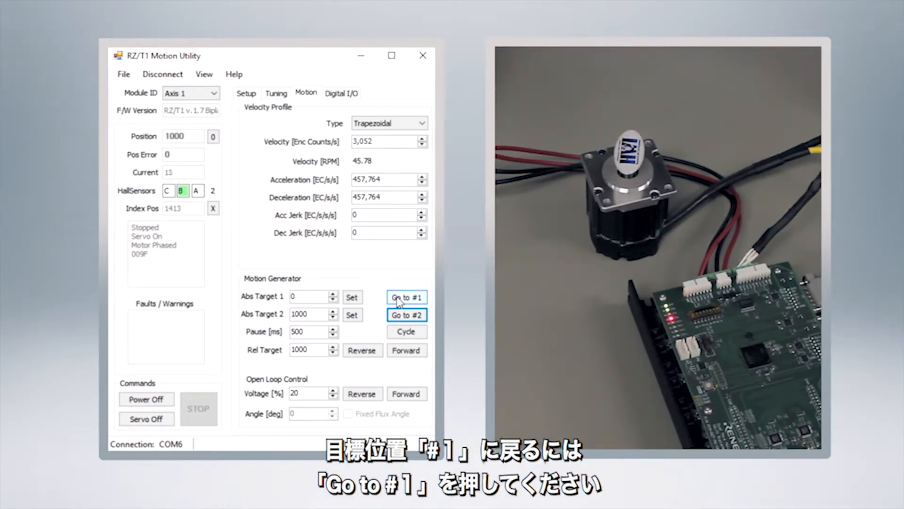
click(406, 296)
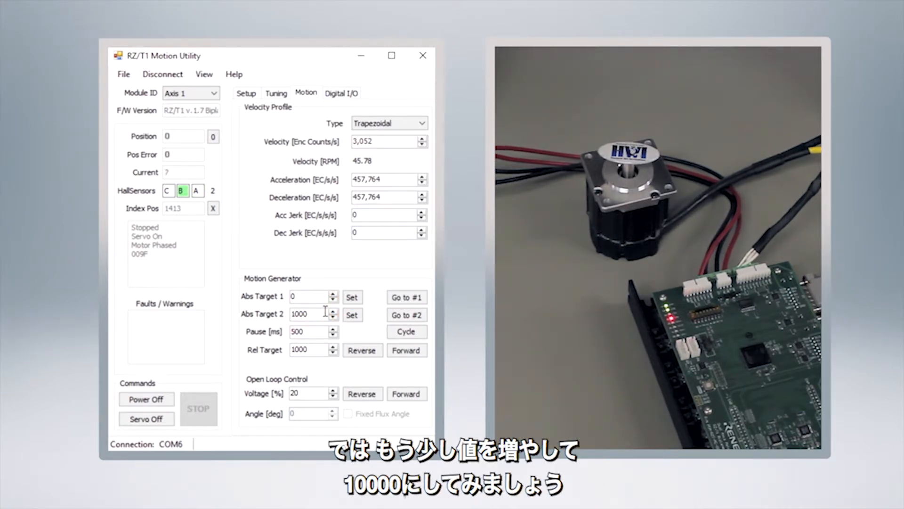
- Set Abs Target 2 to 10000, drive the motor there, then return it to position 0
text(10000)
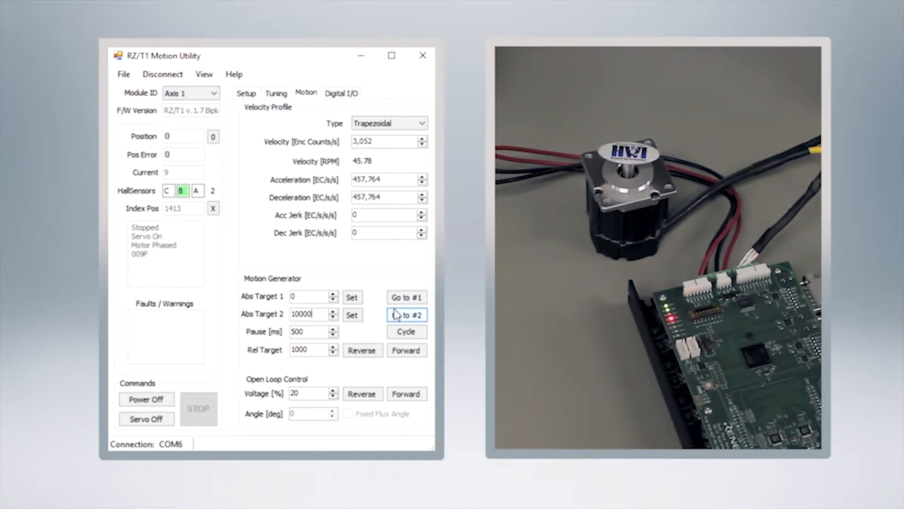
click(406, 314)
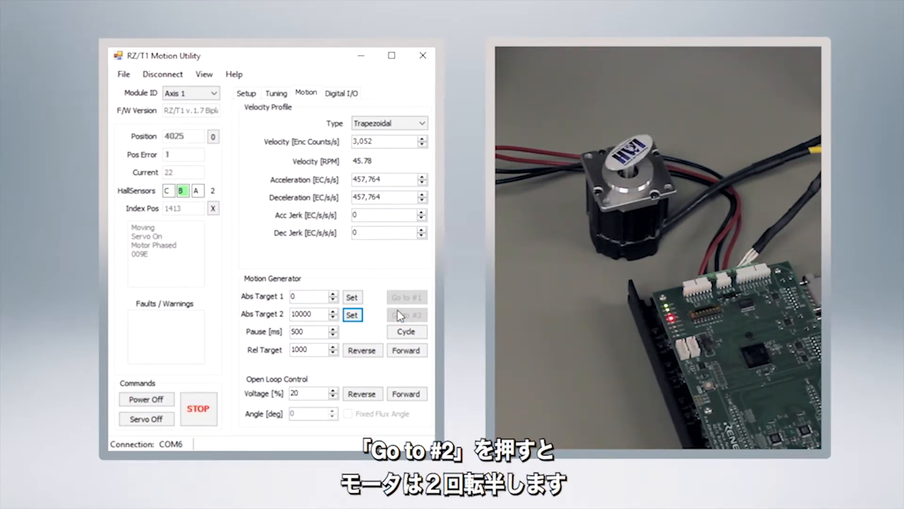
click(407, 315)
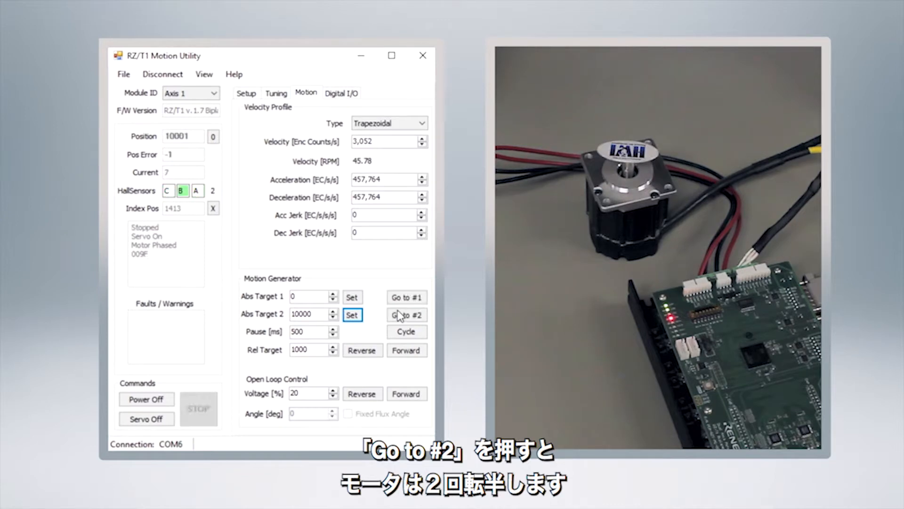
click(406, 297)
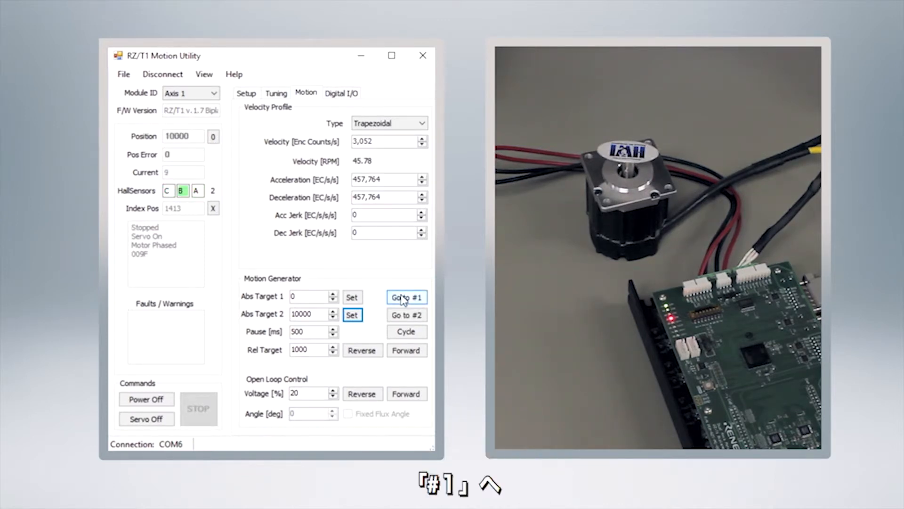
click(407, 296)
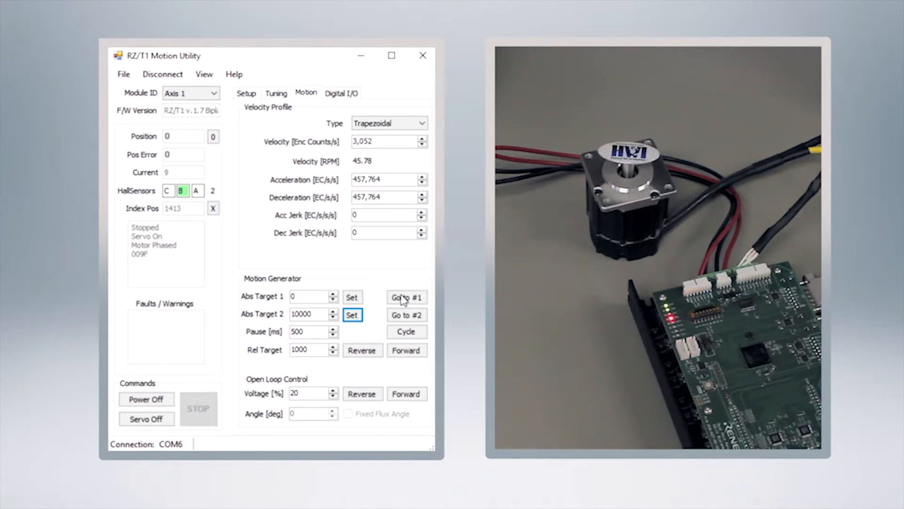
click(406, 297)
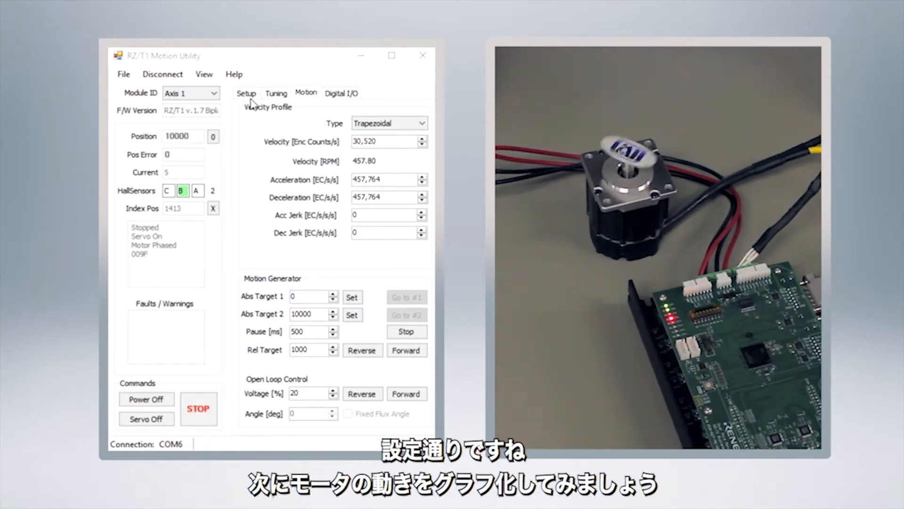
- Bring up the Motion Scope graphing window from the View menu while the motor cycles
click(203, 73)
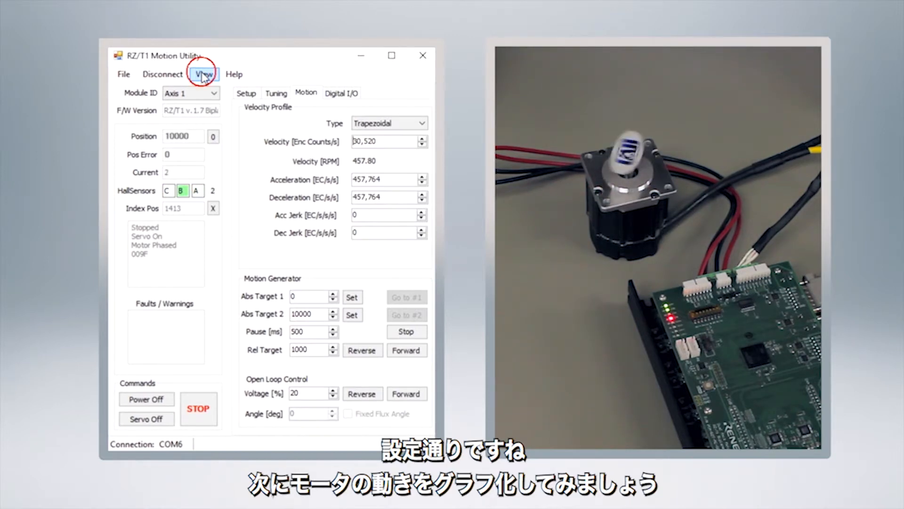
click(204, 73)
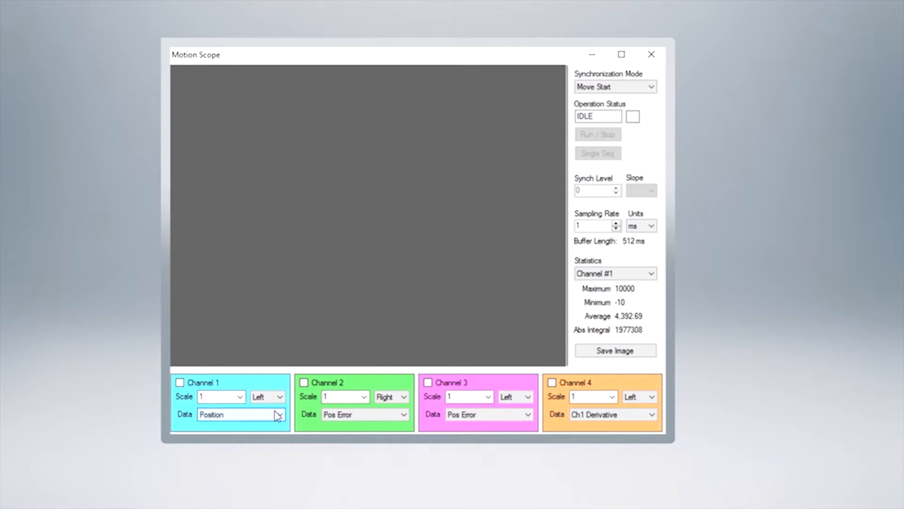
- Set Channel 1 Data to Velocity so the scope plots the trapezoidal velocity profile
click(179, 383)
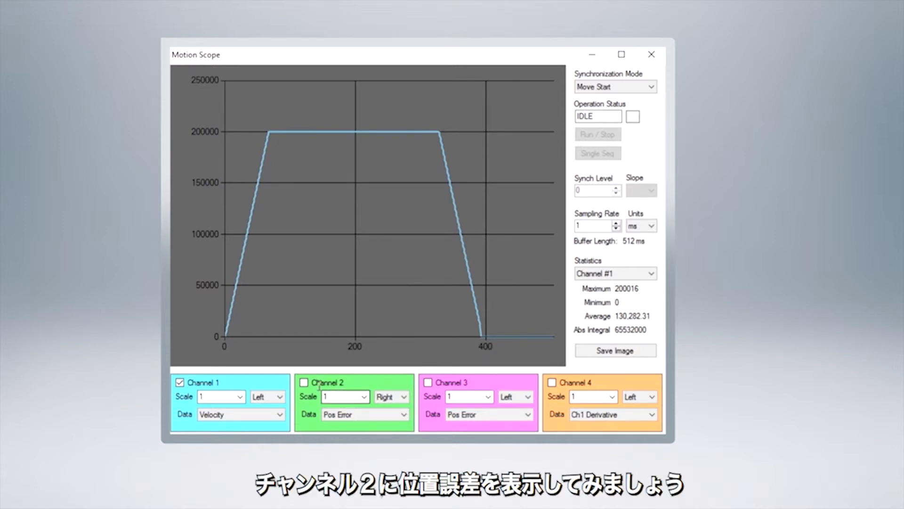
- Enable the Channel 2 Pos Error trace overlaid with velocity
click(304, 381)
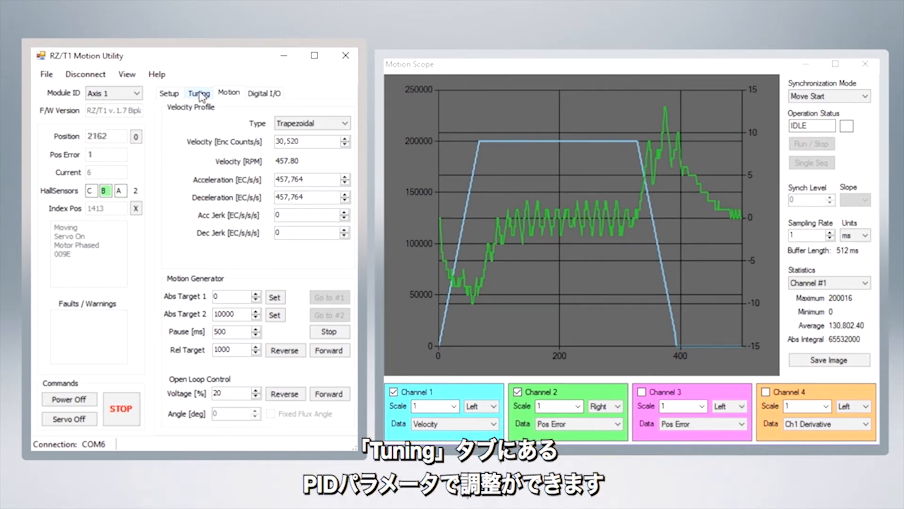
- On the Tuning page, lower position-loop KP to 25 and KI to 25
click(199, 94)
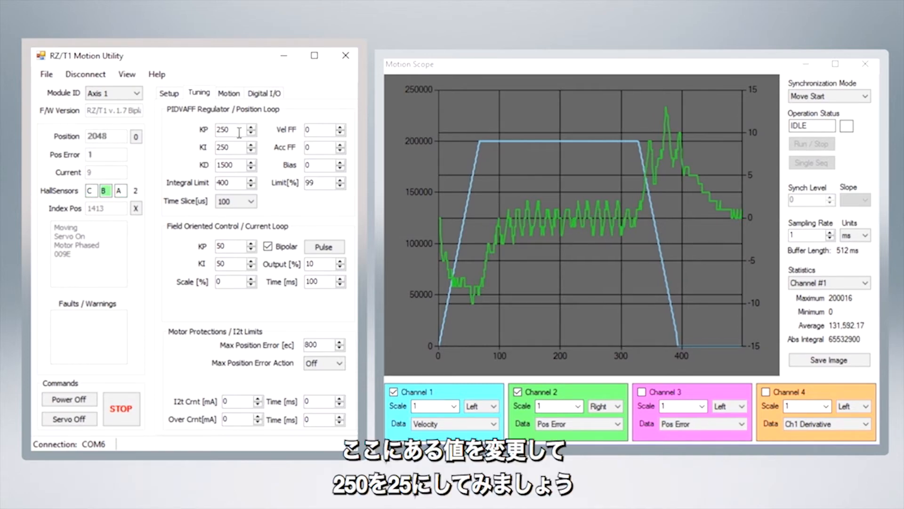
click(231, 129)
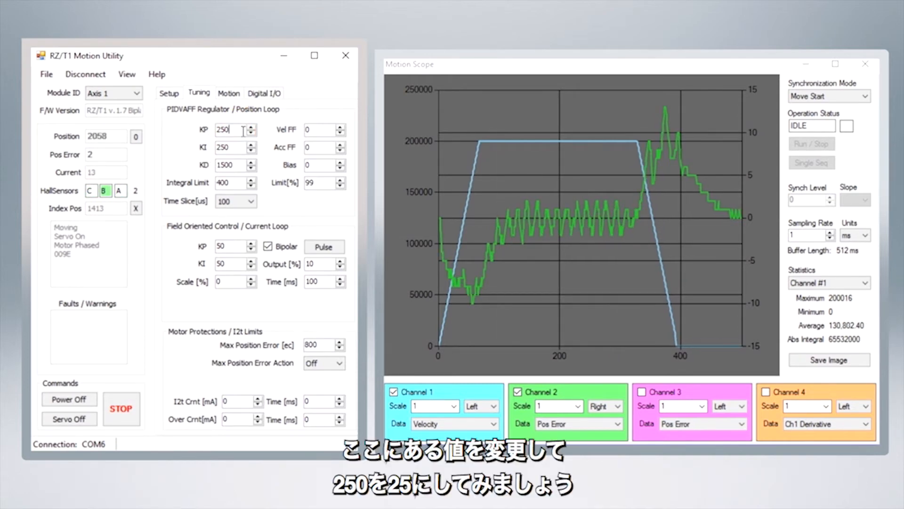
text(25)
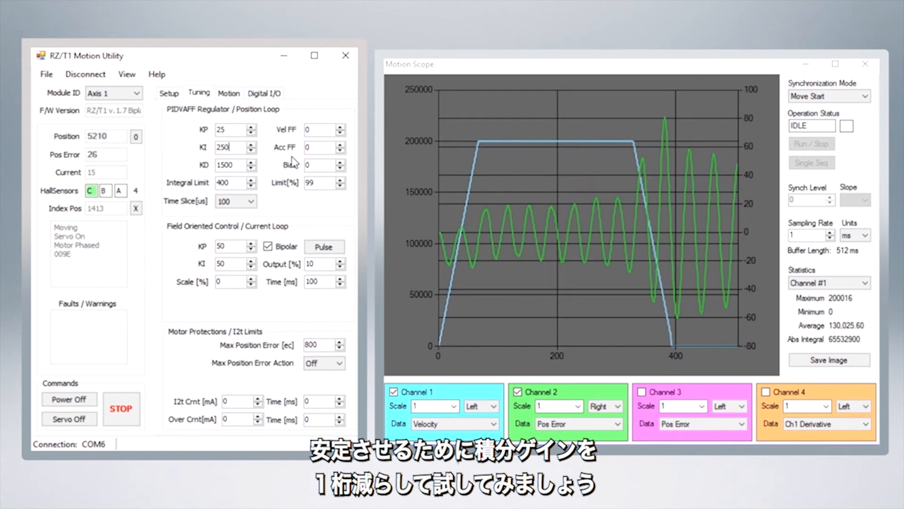
text(25)
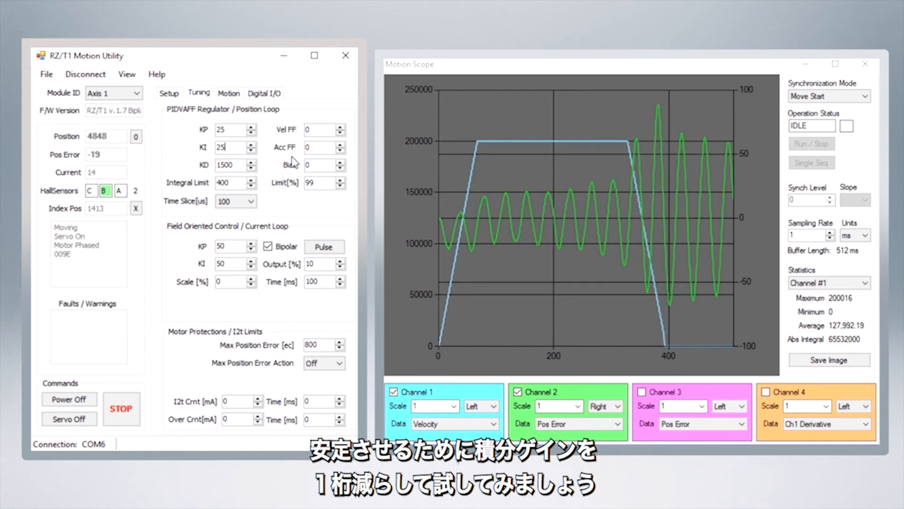